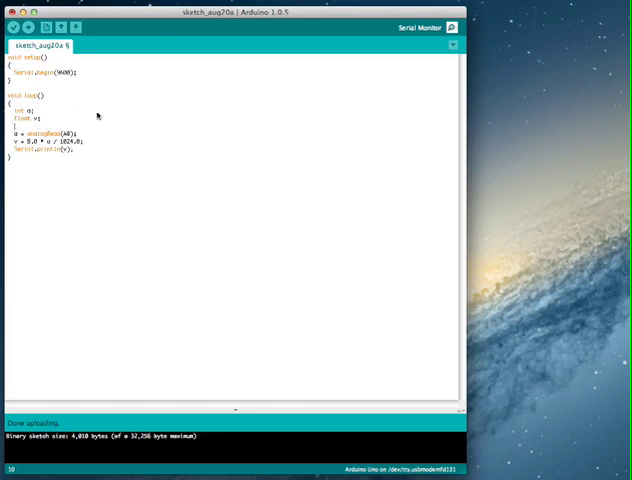
mouse_move(168, 122)
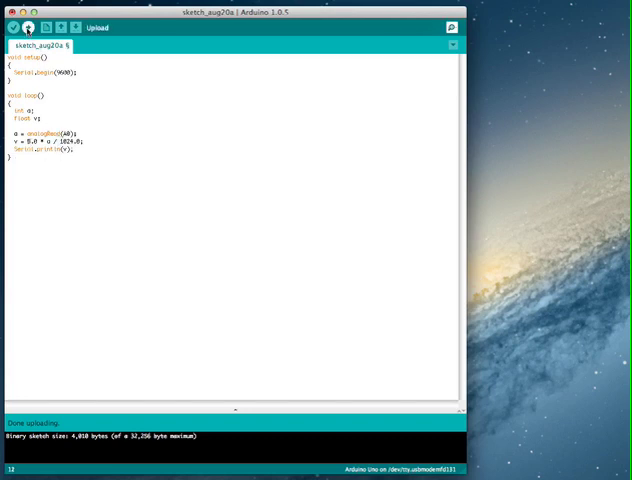
- Upload the voltage sketch and watch A0 readings (about 0.00-0.32 V) in the Serial Monitor
click(30, 28)
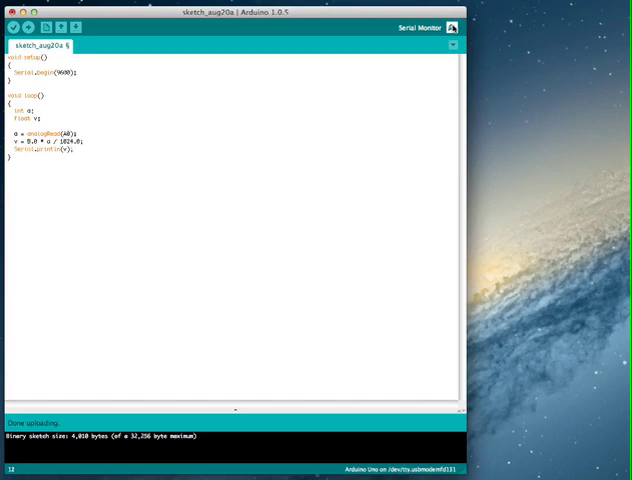
click(454, 26)
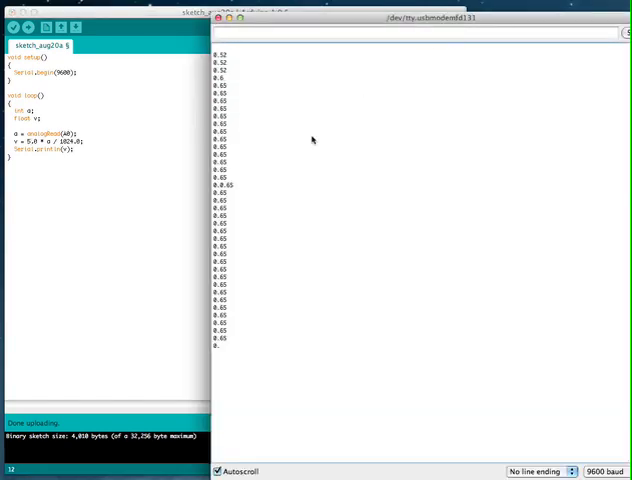